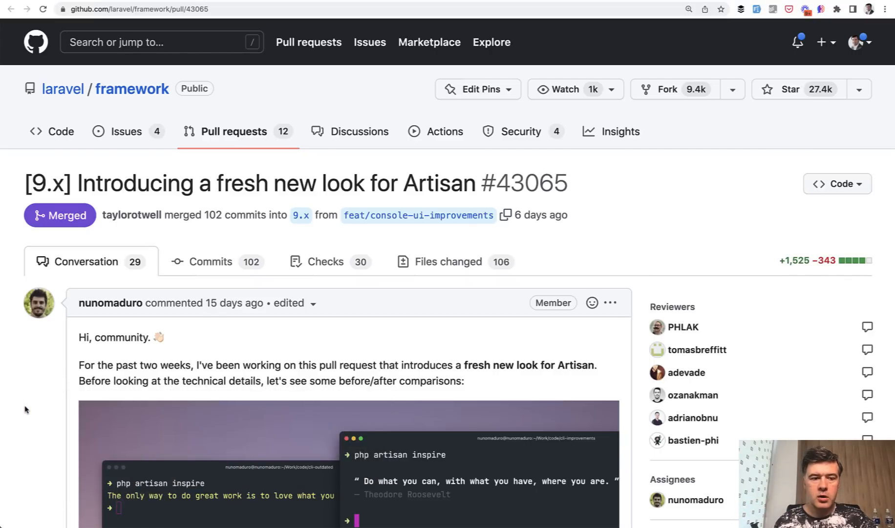
Step: Scroll the PR description past the inspire screenshot down to the storage:link before/after image
{"action": "scroll", "scroll_direction": "down", "scroll_amount": 3}
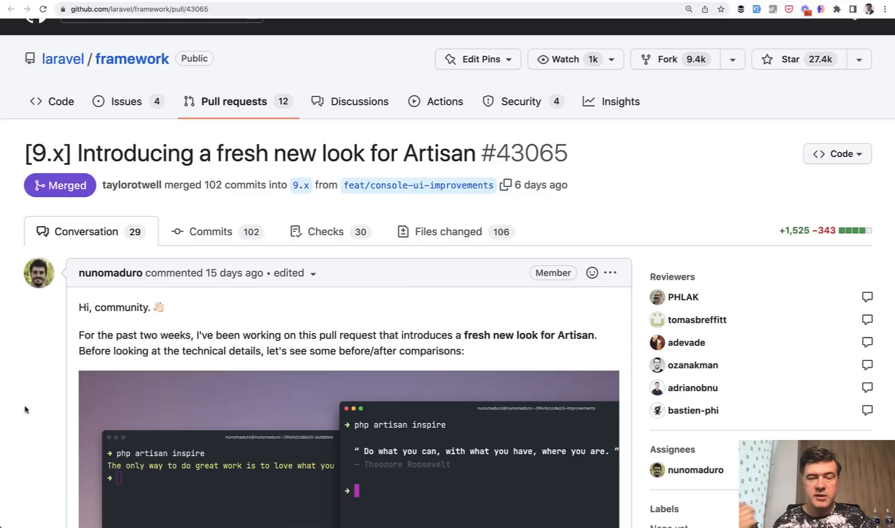
{"action": "scroll", "scroll_direction": "down", "scroll_amount": 3}
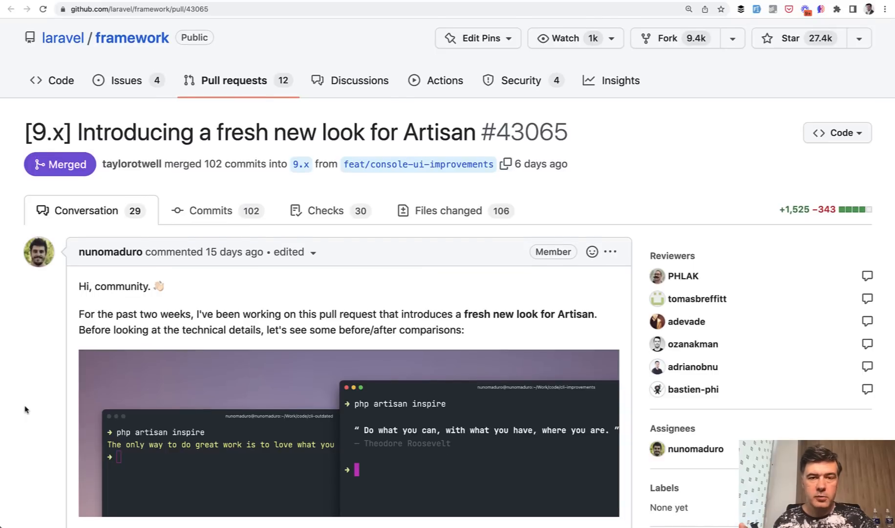
{"action": "scroll", "scroll_direction": "down", "scroll_amount": 3}
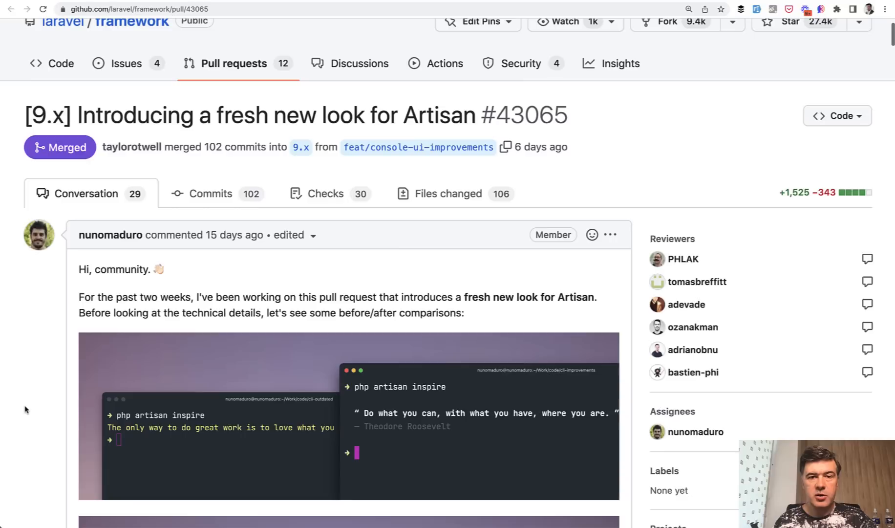
{"action": "mouse_move", "coordinate": [549, 222]}
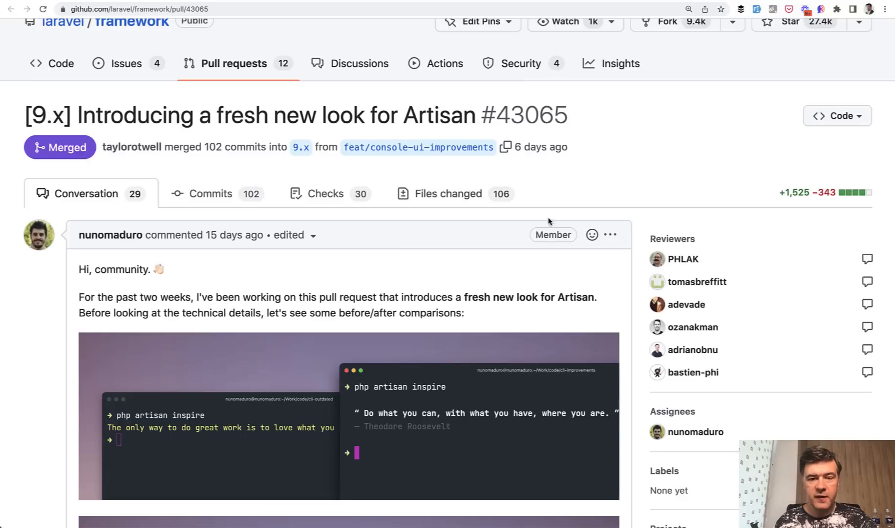
{"action": "mouse_move", "coordinate": [182, 237]}
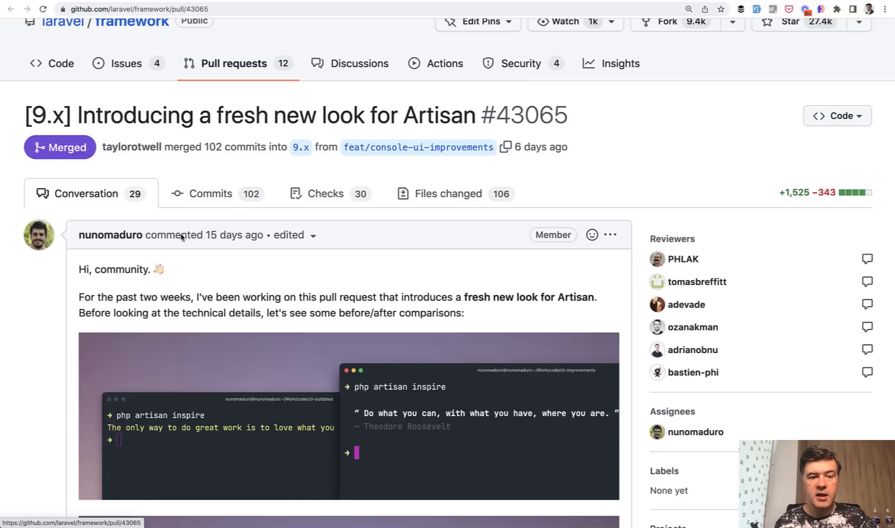
{"action": "mouse_move", "coordinate": [9, 370]}
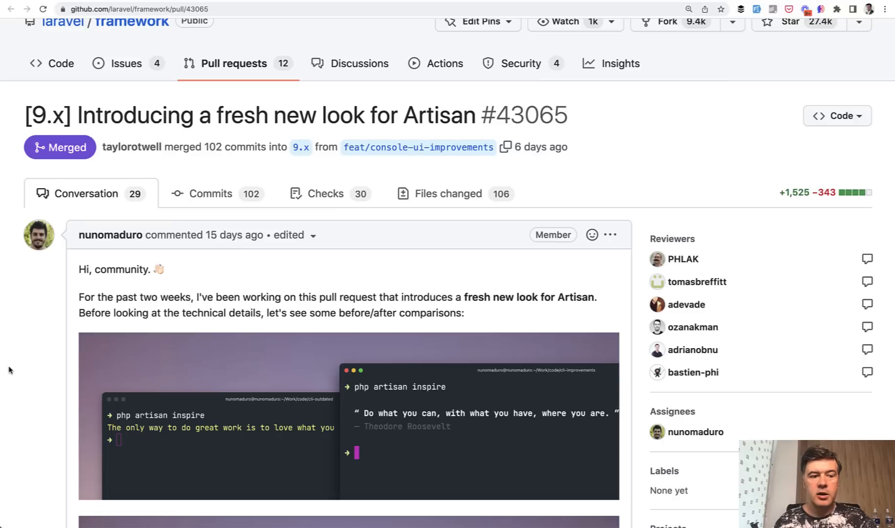
{"action": "mouse_move", "coordinate": [23, 391]}
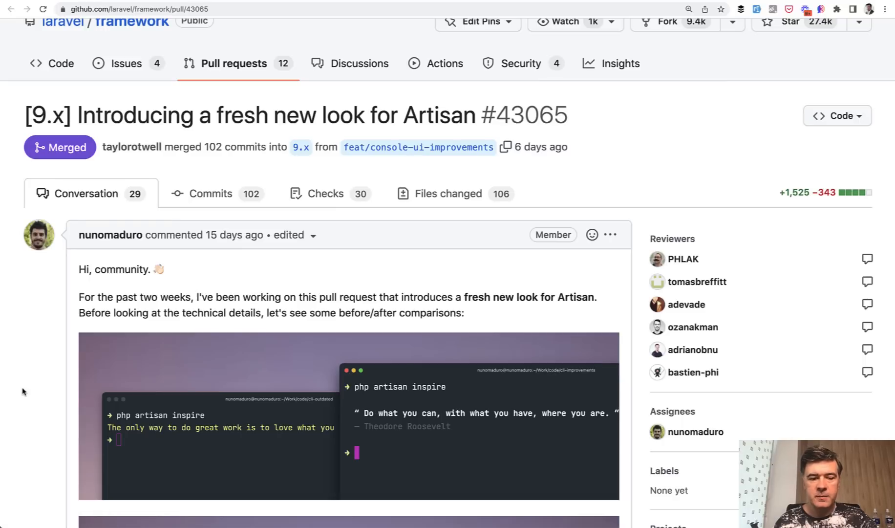
{"action": "scroll", "scroll_direction": "down", "scroll_amount": 3}
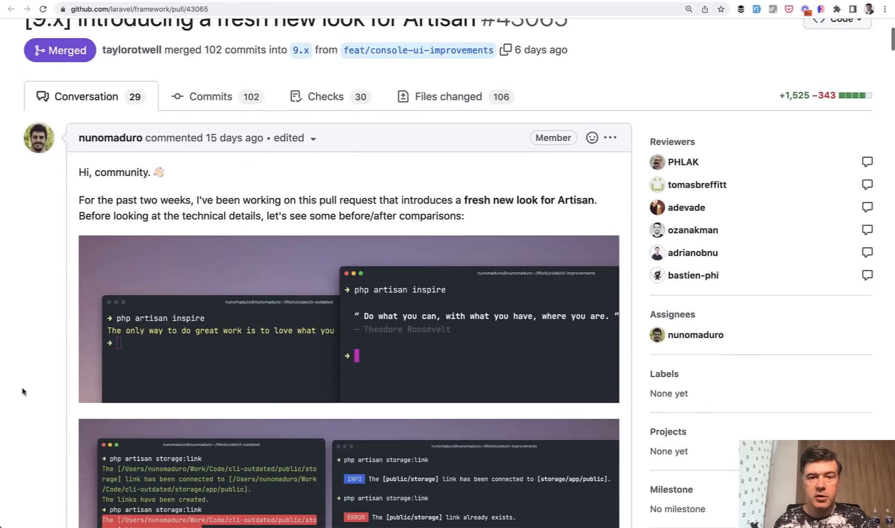
{"action": "scroll", "scroll_direction": "down", "scroll_amount": 3}
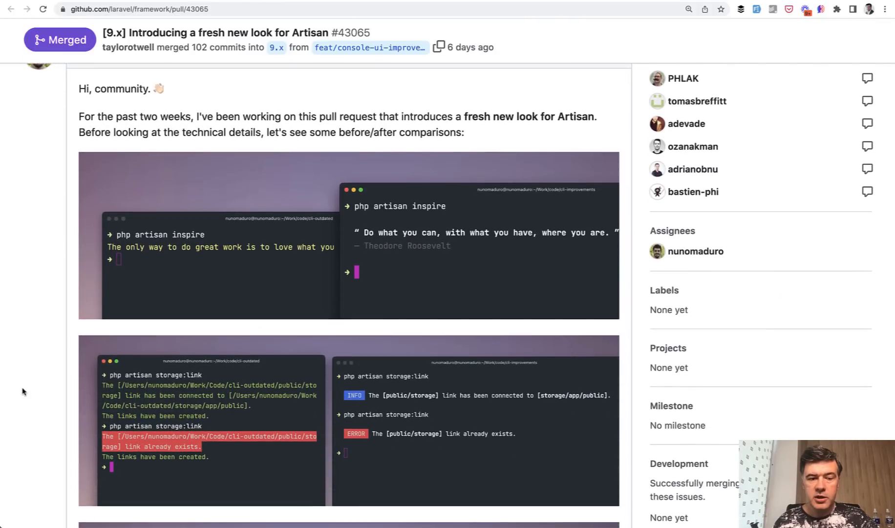
{"action": "scroll", "scroll_direction": "down", "scroll_amount": 3}
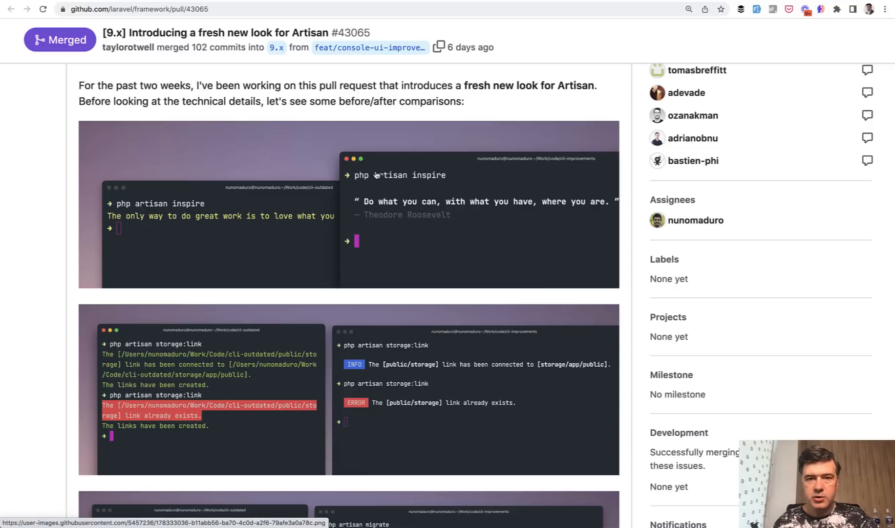
Step: Scroll past the storage:link INFO/ERROR comparison toward the php artisan migrate screenshots
{"action": "scroll", "scroll_direction": "down", "scroll_amount": 3}
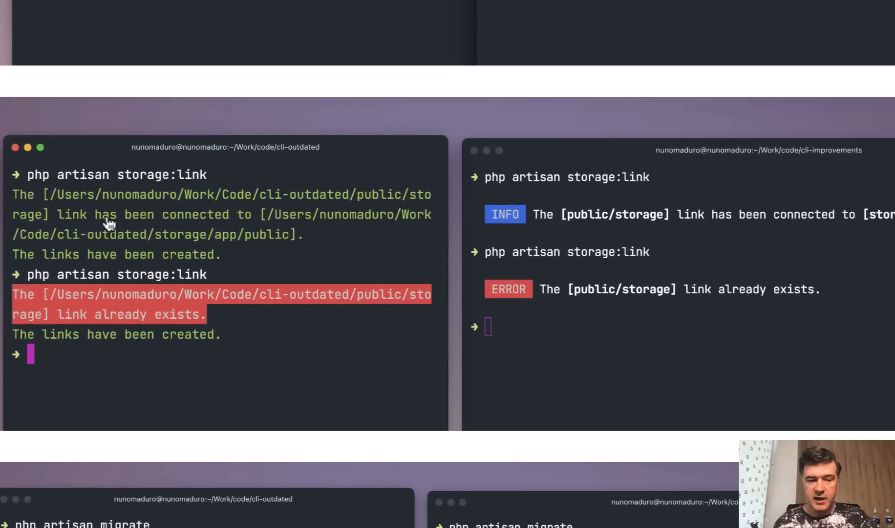
{"action": "mouse_move", "coordinate": [112, 253]}
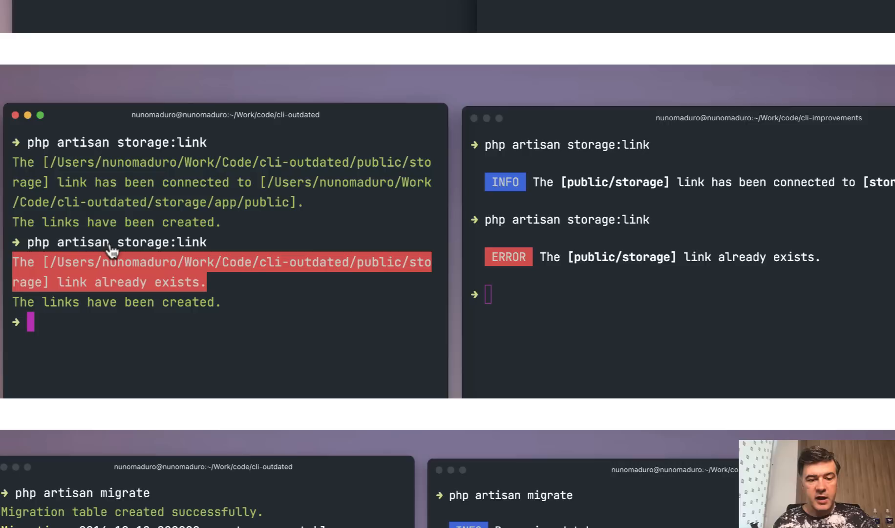
{"action": "mouse_move", "coordinate": [616, 317]}
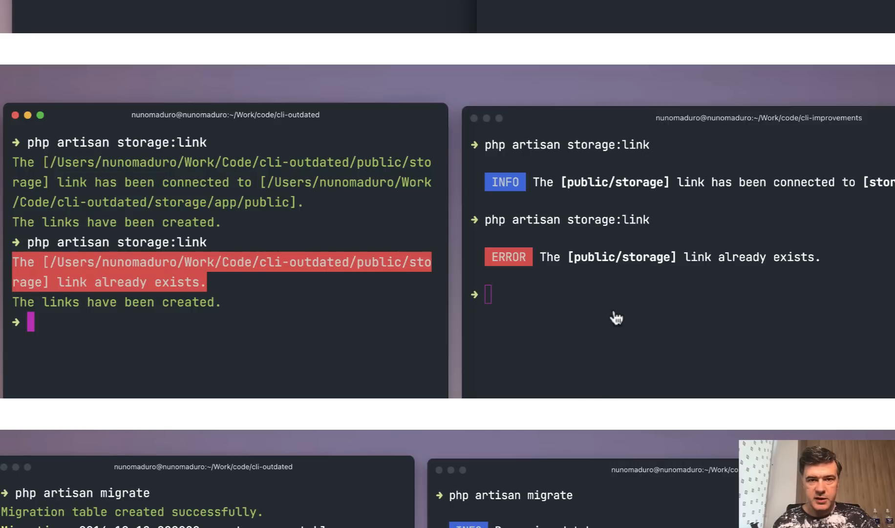
{"action": "mouse_move", "coordinate": [548, 315]}
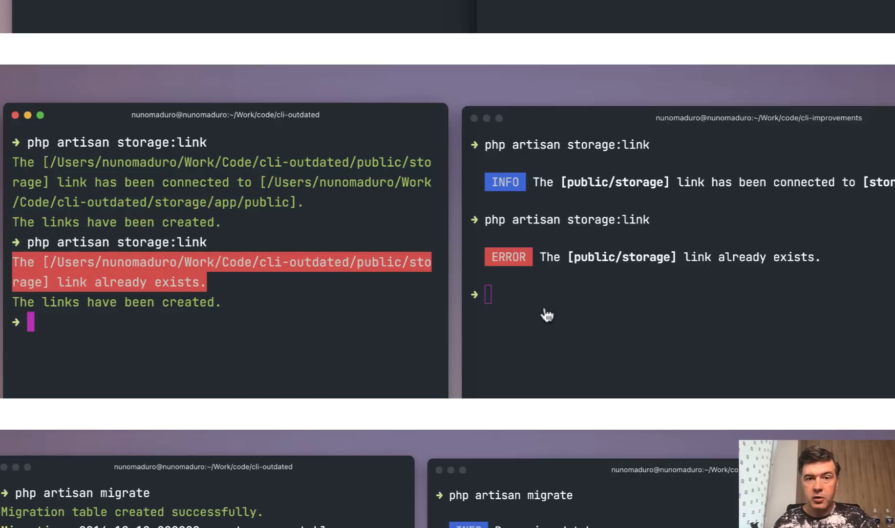
{"action": "mouse_move", "coordinate": [538, 288]}
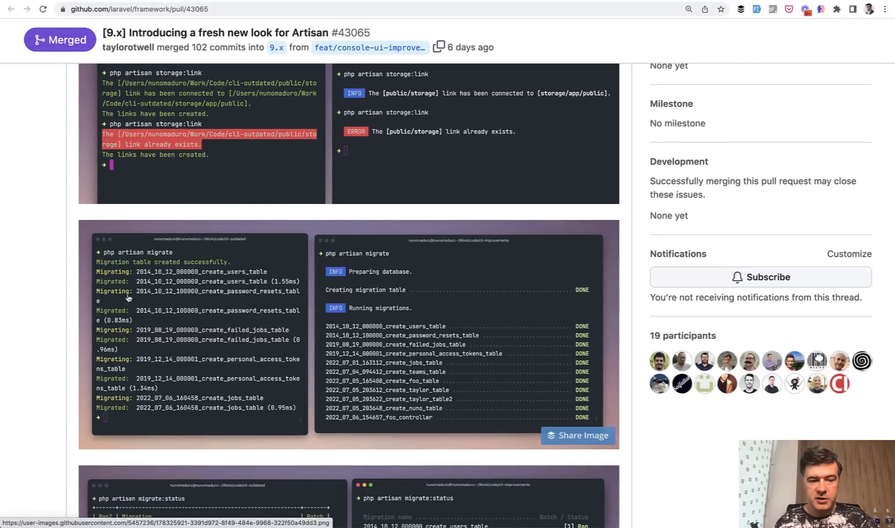
{"action": "mouse_move", "coordinate": [501, 322]}
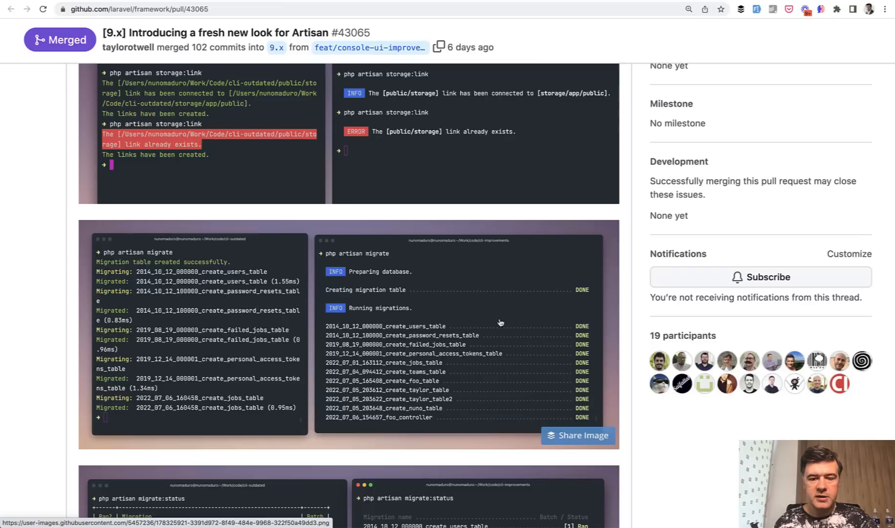
Step: Scroll through the migrate:status, env, optimize:clear, queue and vendor:publish comparisons to the Technical details heading
{"action": "scroll", "scroll_direction": "down", "scroll_amount": 3}
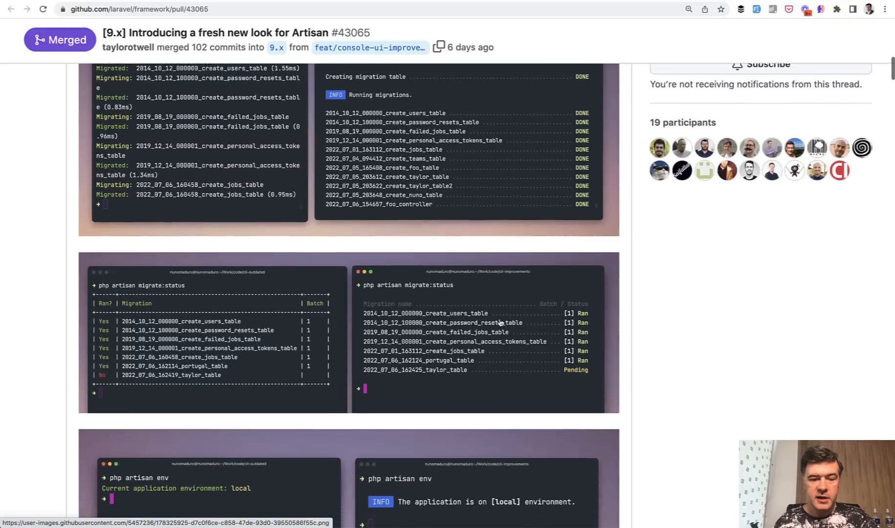
{"action": "scroll", "scroll_direction": "down", "scroll_amount": 3}
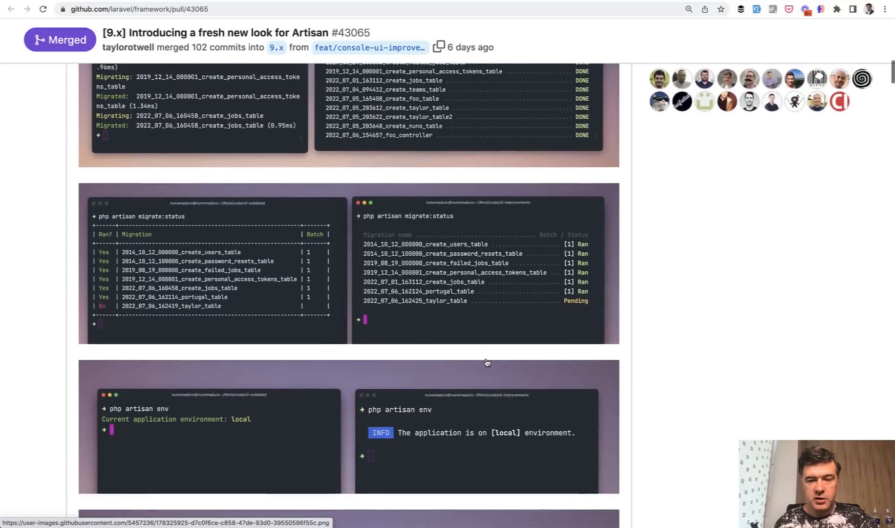
{"action": "scroll", "scroll_direction": "down", "scroll_amount": 3}
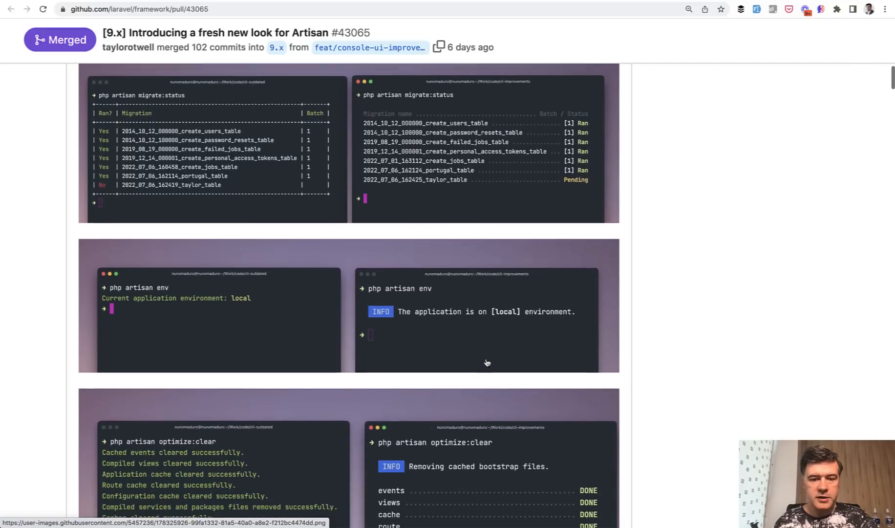
{"action": "scroll", "scroll_direction": "down", "scroll_amount": 3}
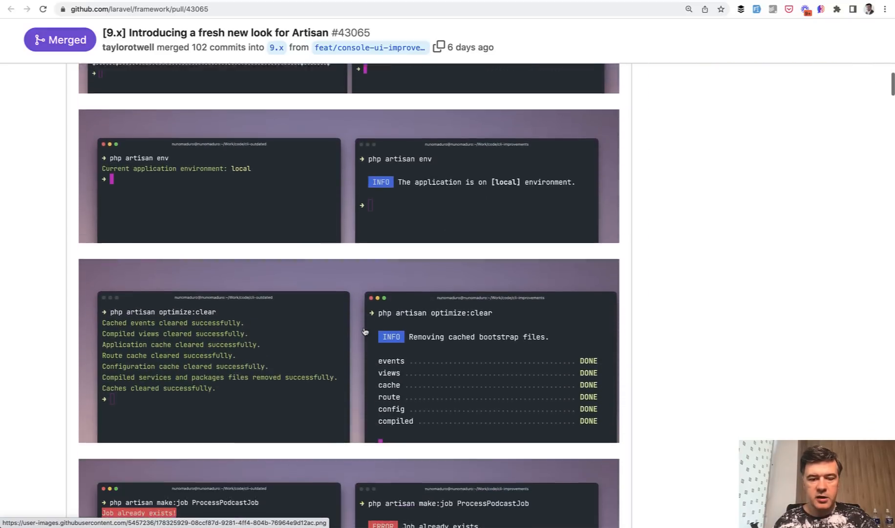
{"action": "scroll", "scroll_direction": "down", "scroll_amount": 3}
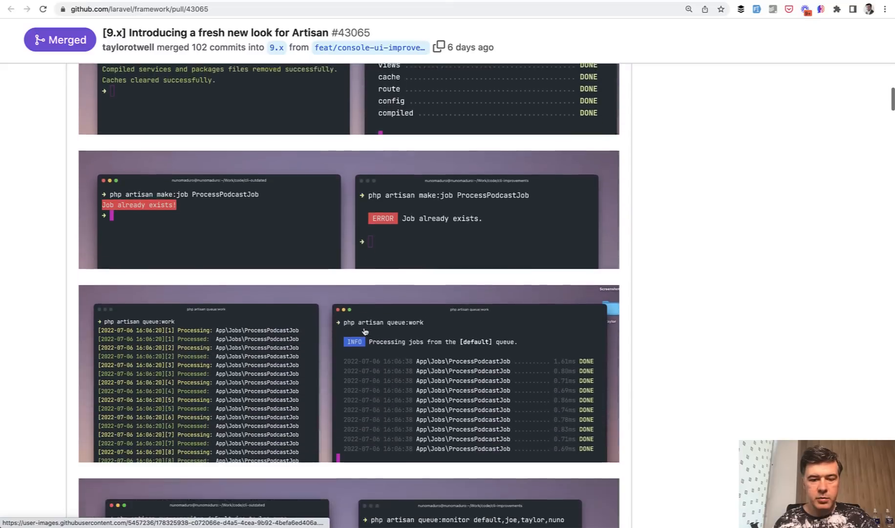
{"action": "scroll", "scroll_direction": "down", "scroll_amount": 3}
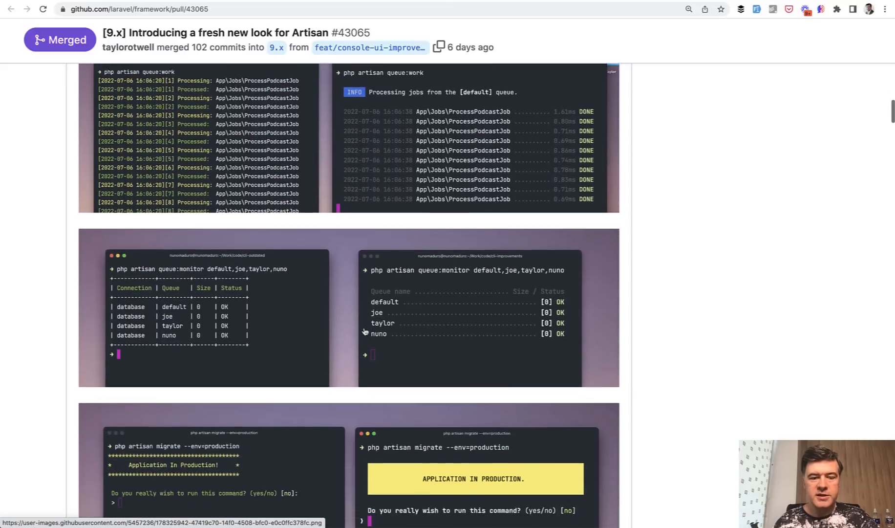
{"action": "scroll", "scroll_direction": "down", "scroll_amount": 3}
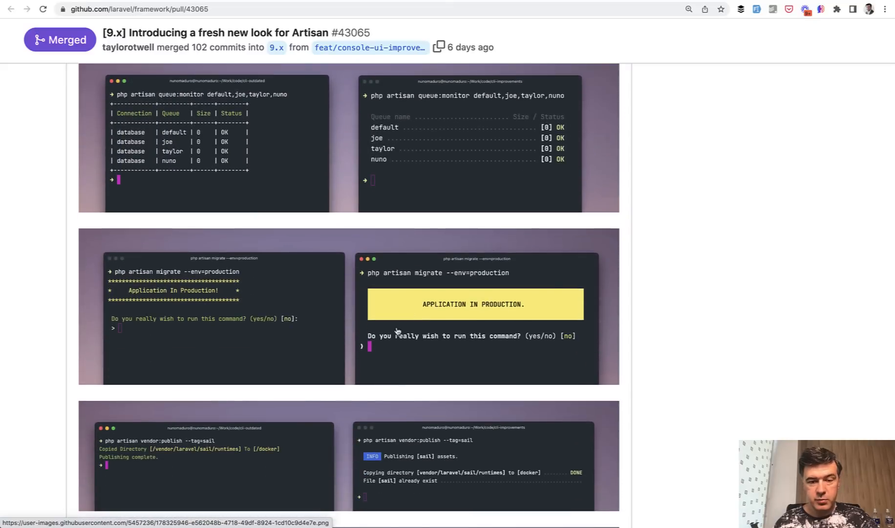
{"action": "scroll", "scroll_direction": "down", "scroll_amount": 3}
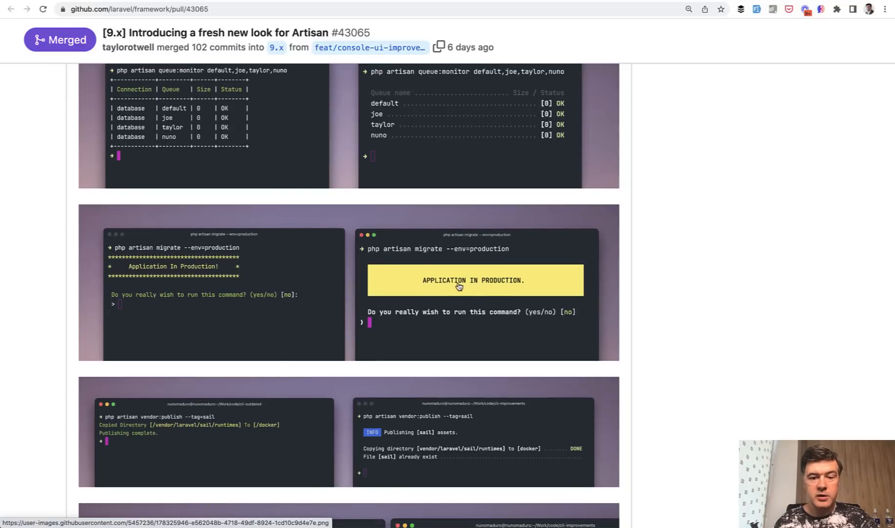
{"action": "mouse_move", "coordinate": [394, 292]}
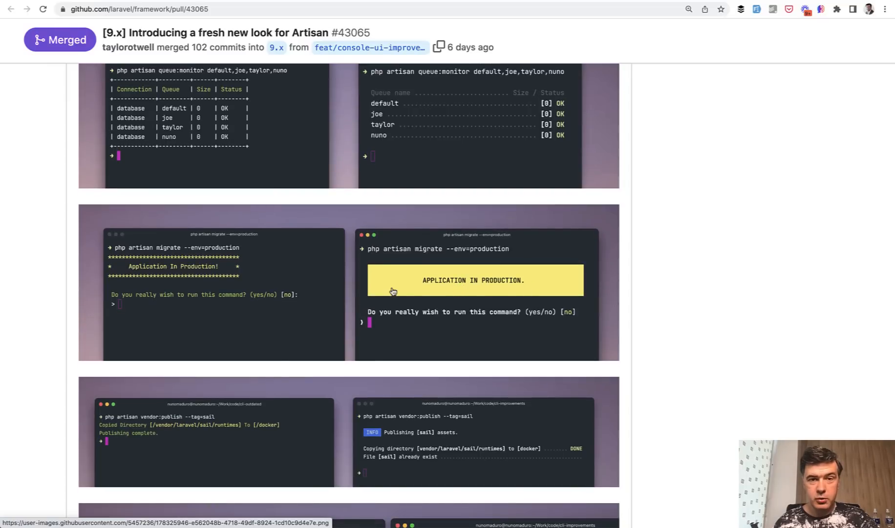
{"action": "mouse_move", "coordinate": [159, 330]}
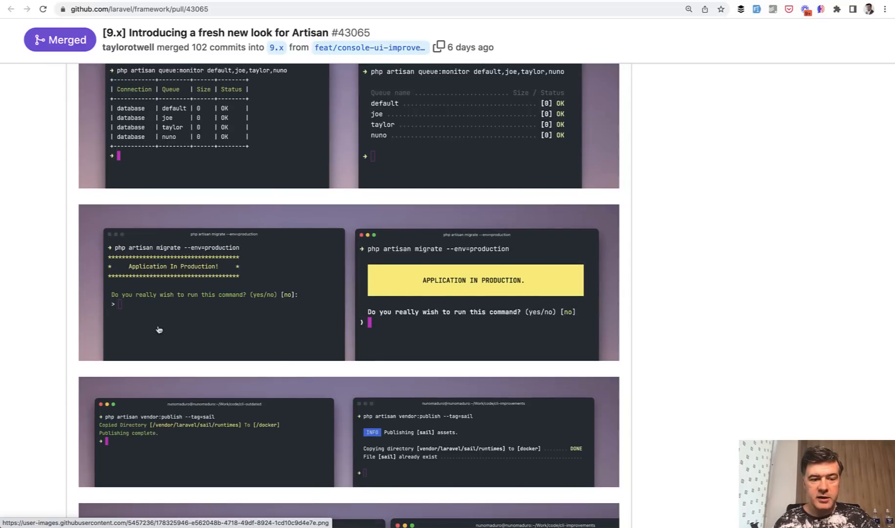
{"action": "scroll", "scroll_direction": "down", "scroll_amount": 3}
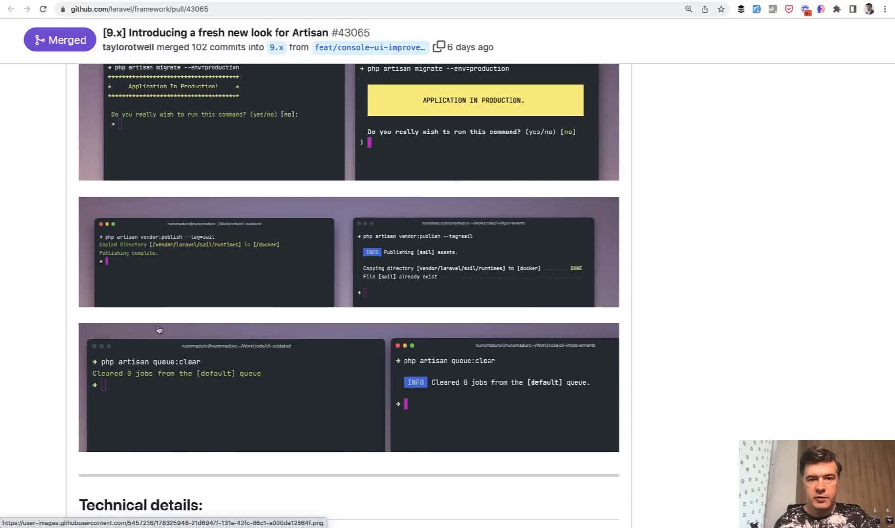
Step: Switch to the project3 terminal and follow composer update upgrading laravel/framework to v9.21.0
{"action": "key", "text": "Cmd+Tab"}
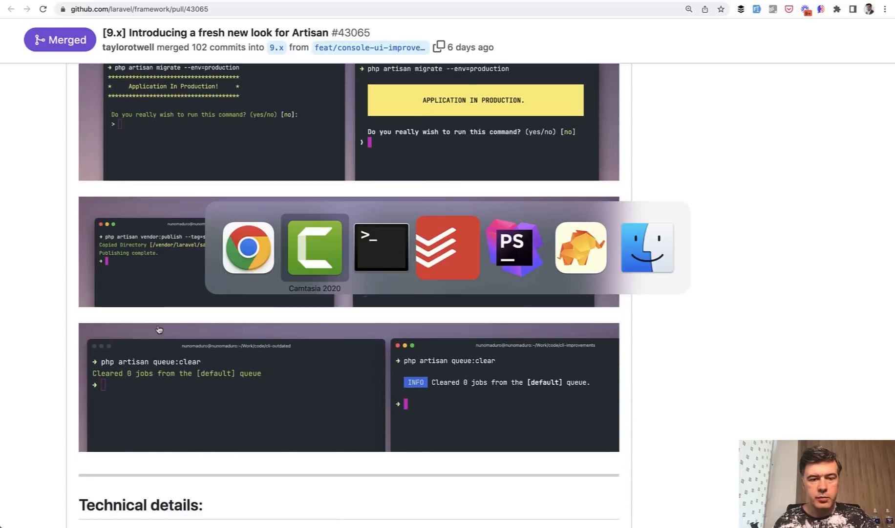
{"action": "left_click", "coordinate": [381, 247]}
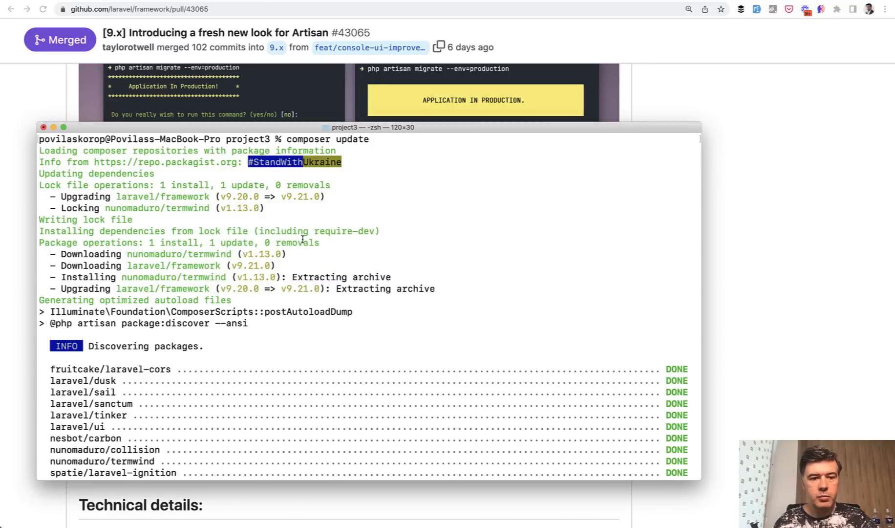
{"action": "mouse_move", "coordinate": [328, 206]}
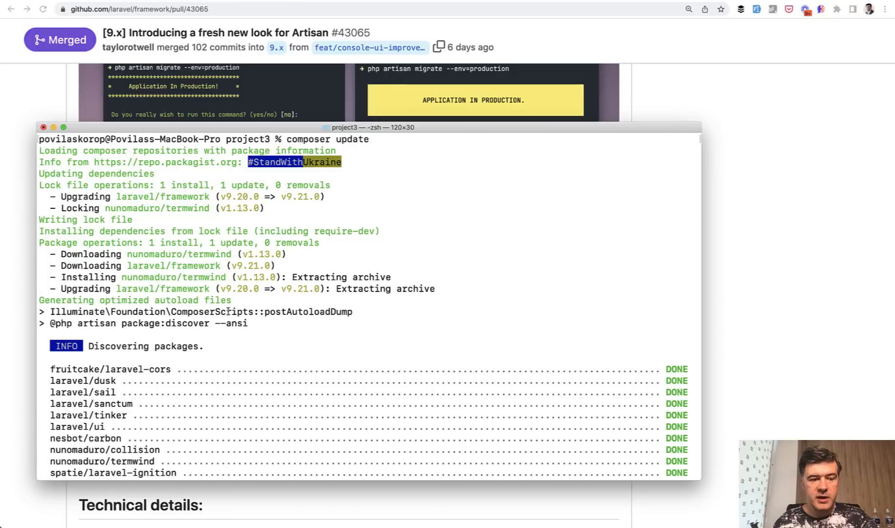
{"action": "mouse_move", "coordinate": [112, 324]}
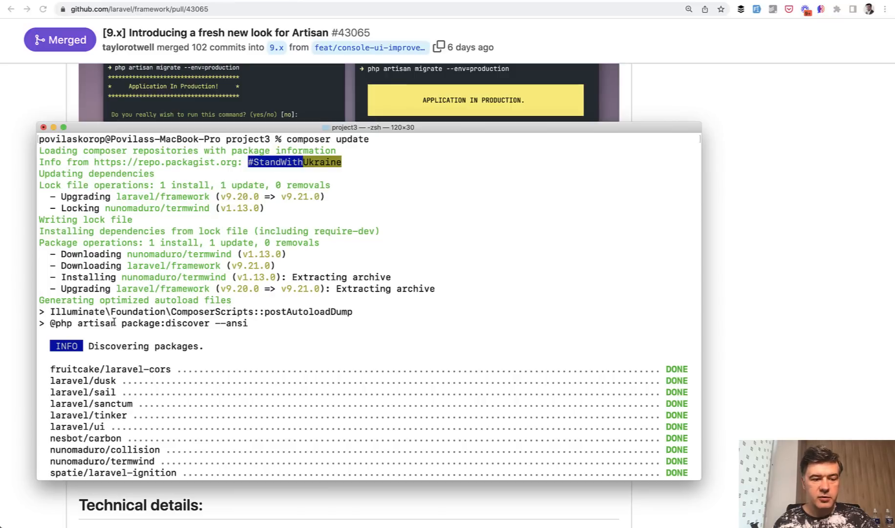
{"action": "scroll", "scroll_direction": "down", "scroll_amount": 3}
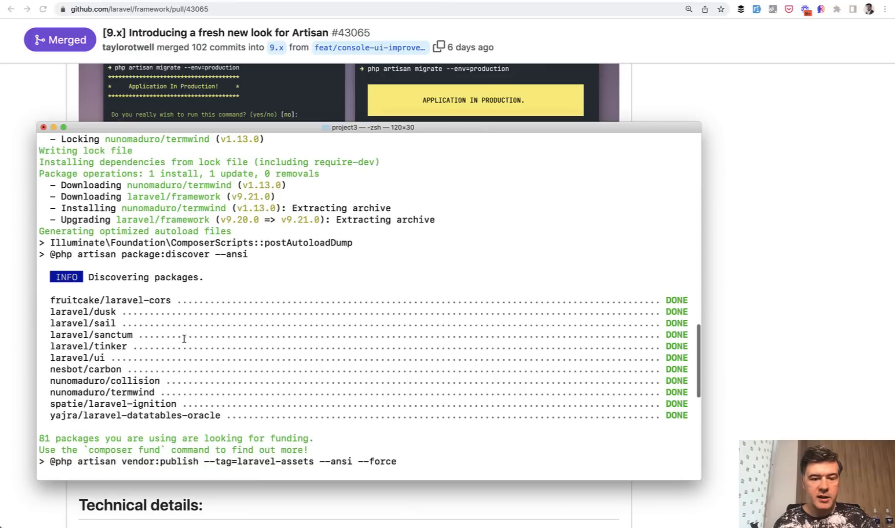
{"action": "mouse_move", "coordinate": [652, 375]}
{"action": "type", "text": "php artisan migrate:fresh --seed"}
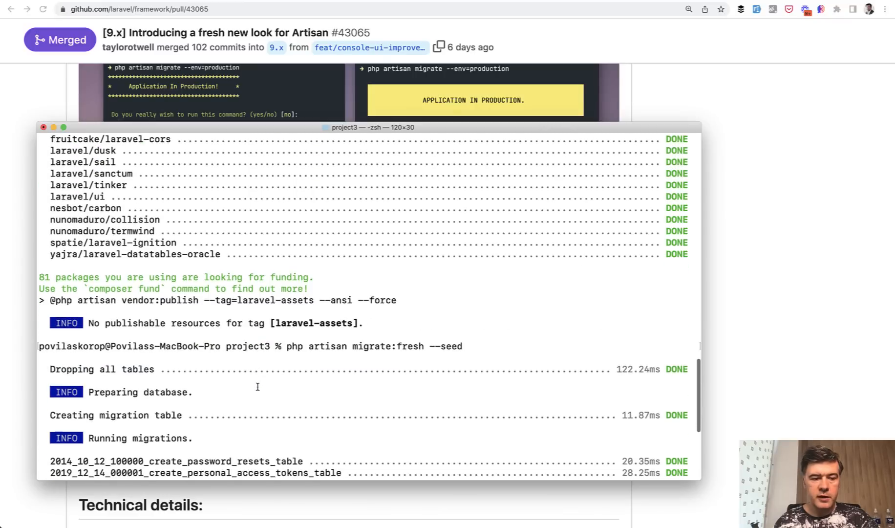
{"action": "mouse_move", "coordinate": [218, 336]}
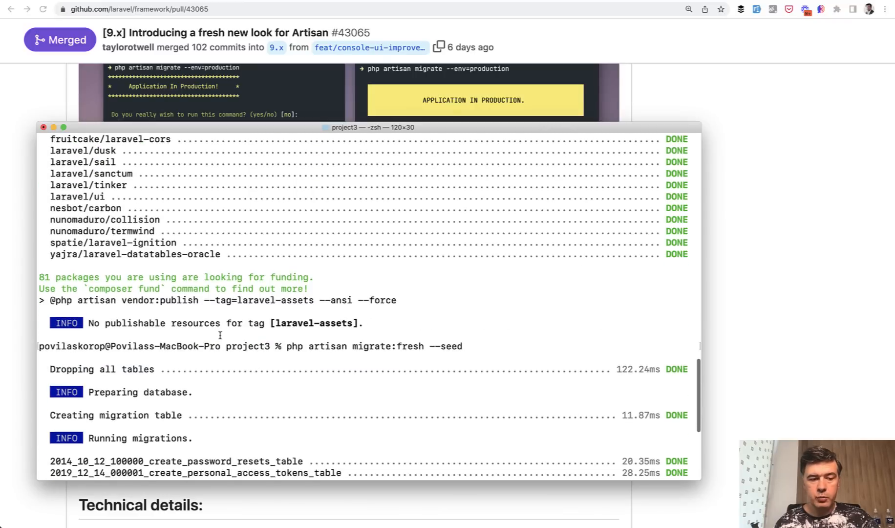
Step: Follow the migrate:fresh --seed output through dropped tables, migrations and seeders until the prompt returns
{"action": "scroll", "scroll_direction": "down", "scroll_amount": 3}
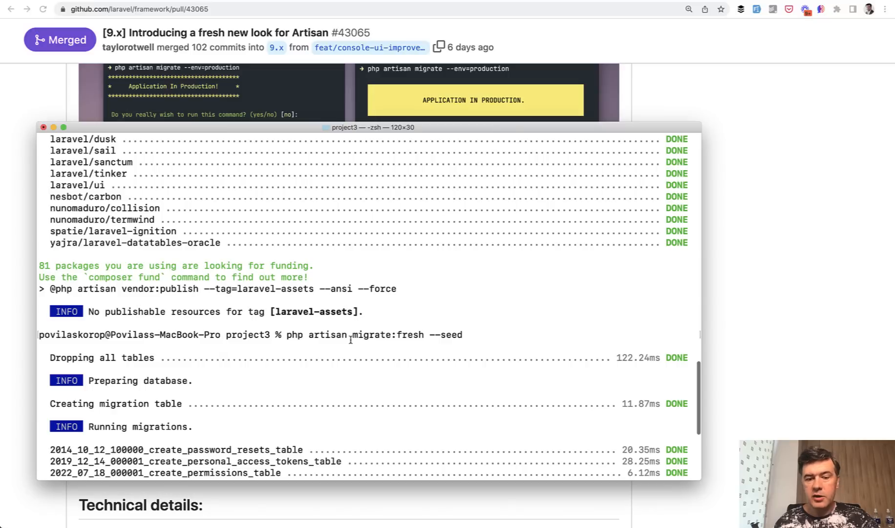
{"action": "scroll", "scroll_direction": "down", "scroll_amount": 3}
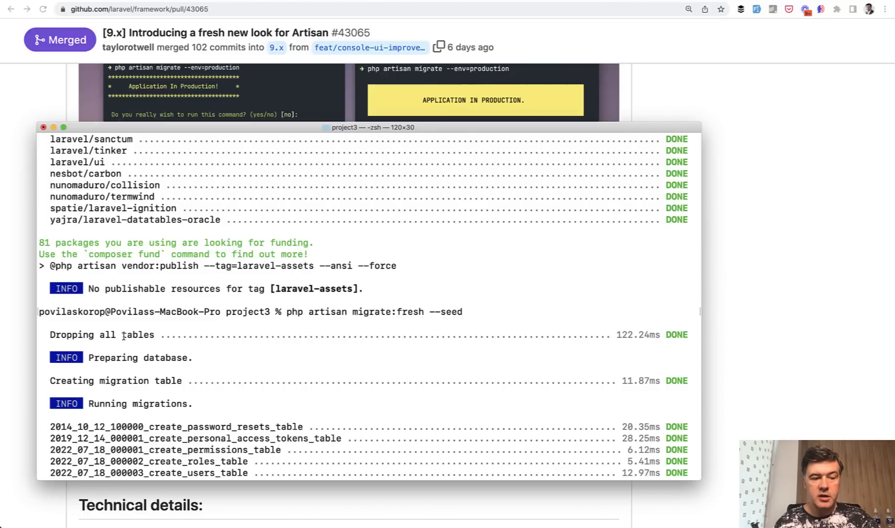
{"action": "mouse_move", "coordinate": [510, 359]}
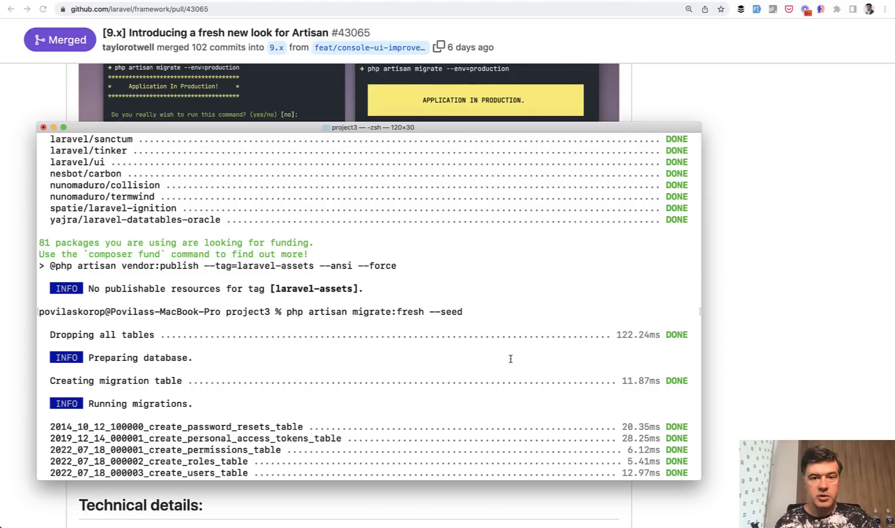
{"action": "scroll", "scroll_direction": "down", "scroll_amount": 3}
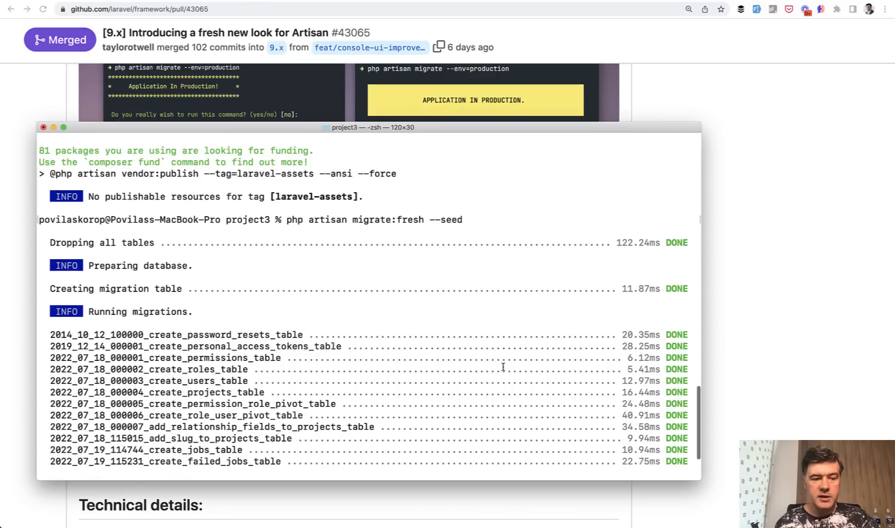
{"action": "scroll", "scroll_direction": "down", "scroll_amount": 3}
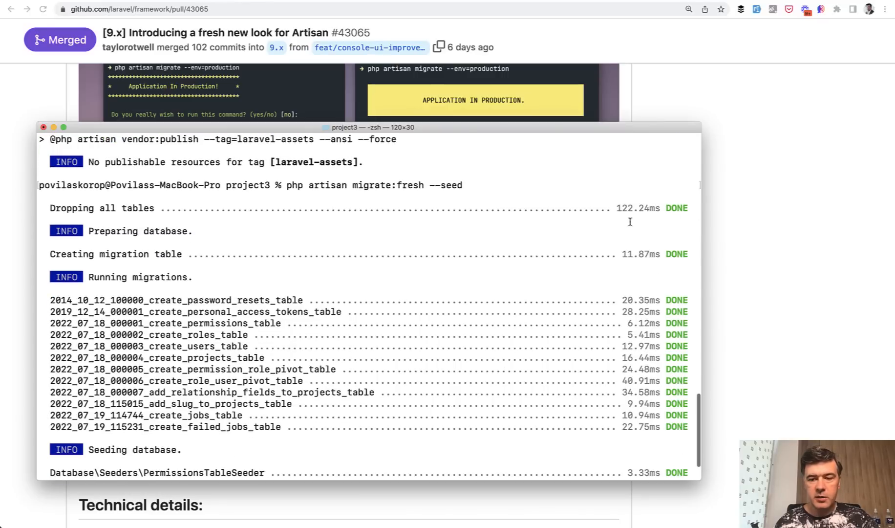
{"action": "mouse_move", "coordinate": [277, 383]}
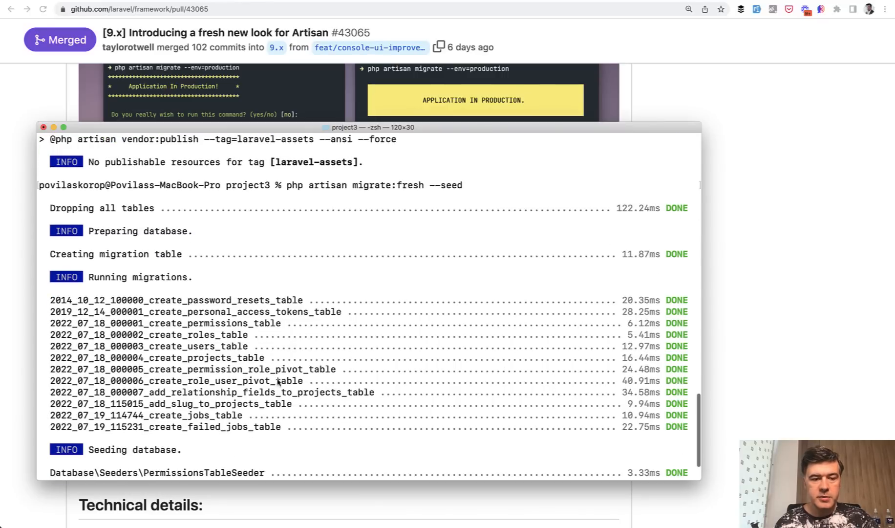
{"action": "scroll", "scroll_direction": "down", "scroll_amount": 3}
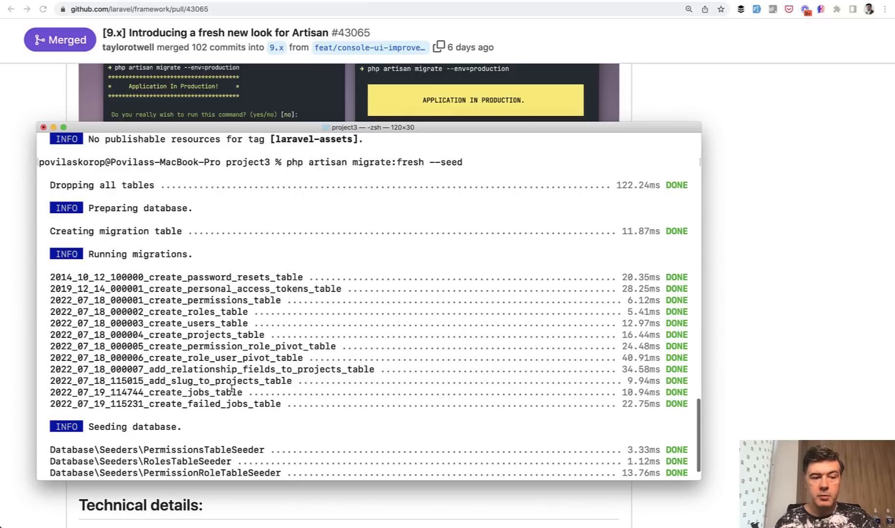
{"action": "scroll", "scroll_direction": "down", "scroll_amount": 3}
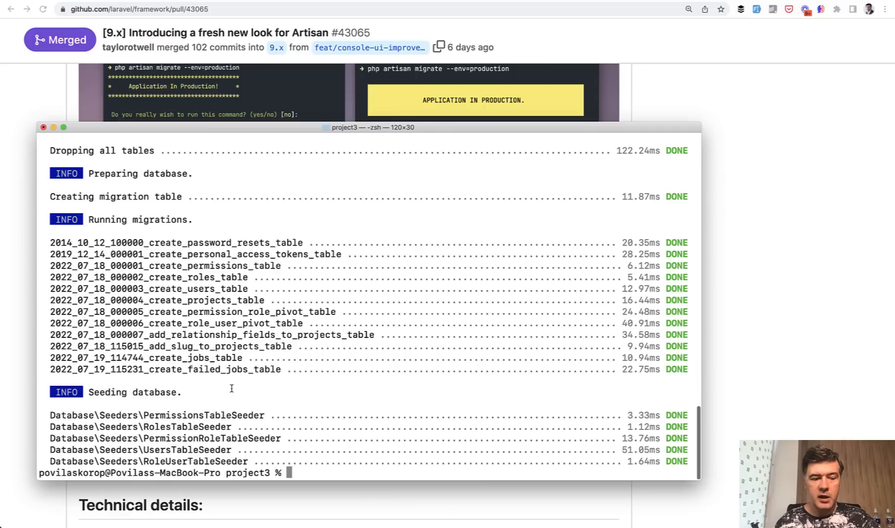
{"action": "mouse_move", "coordinate": [190, 450]}
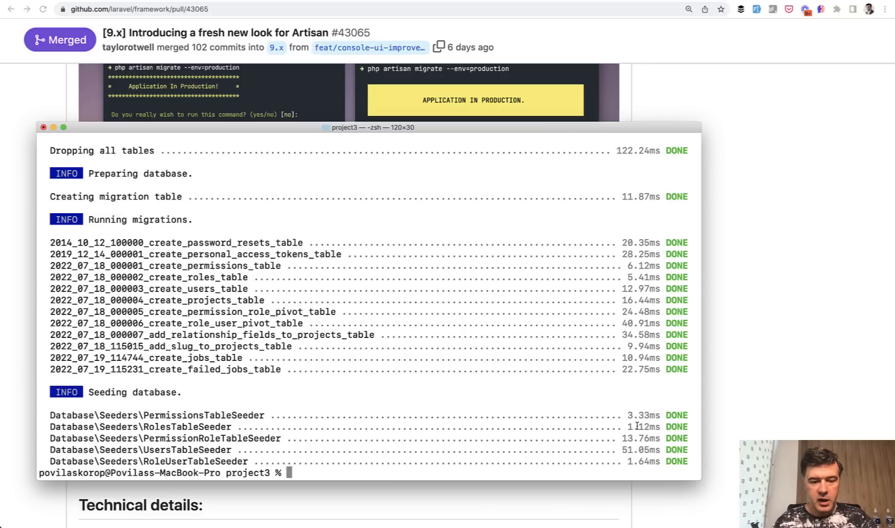
Step: Run php artisan queue:work to process the NewProjectNotifyJob jobs, then return to the browser
{"action": "type", "text": "php artisan"}
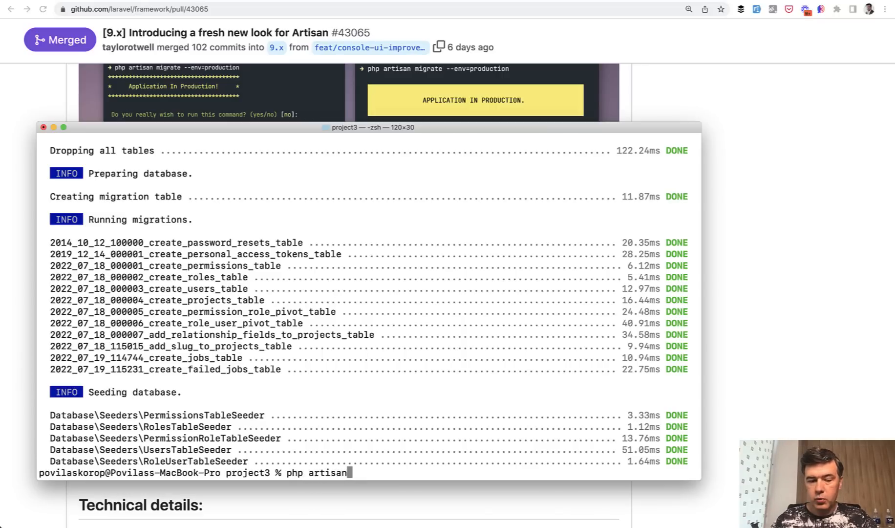
{"action": "type", "text": "queue:wo"}
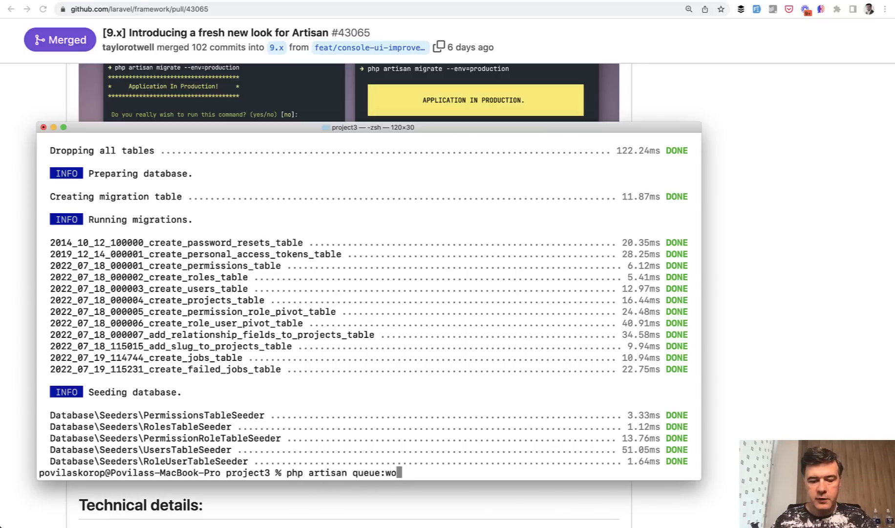
{"action": "key", "text": "Enter"}
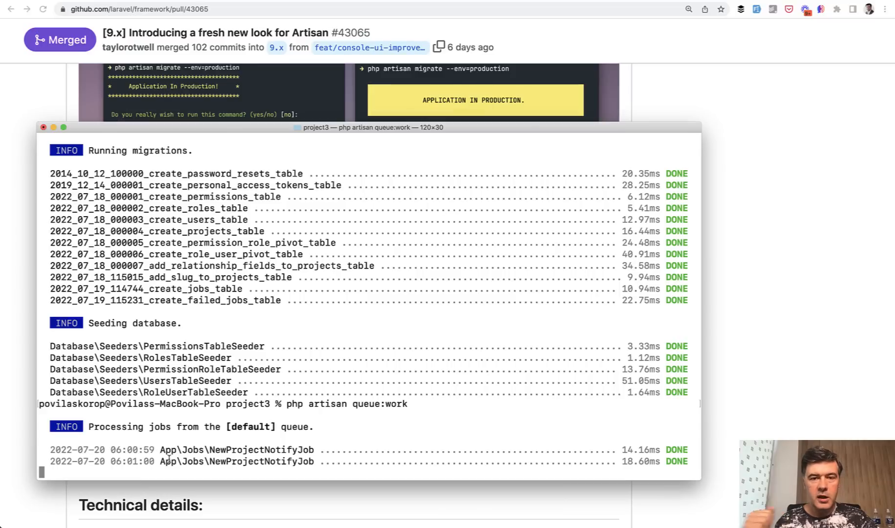
{"action": "key", "text": "Cmd+Tab"}
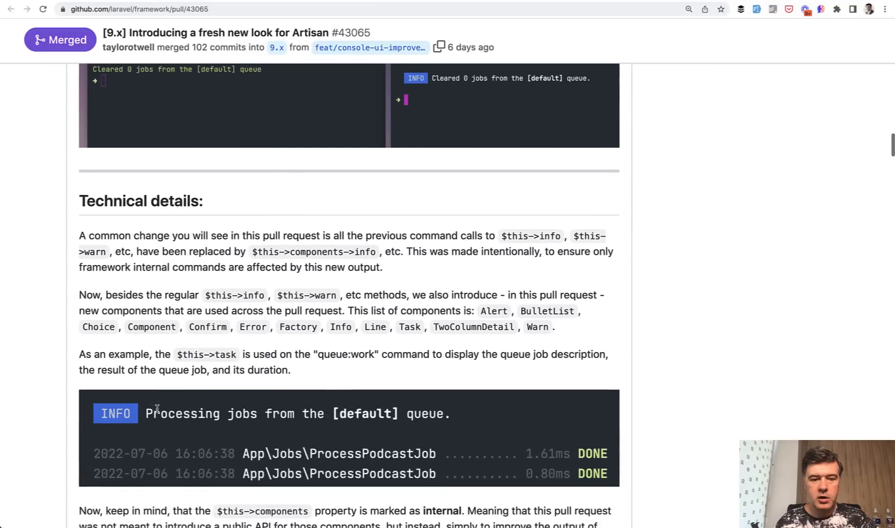
{"action": "scroll", "scroll_direction": "down", "scroll_amount": 3}
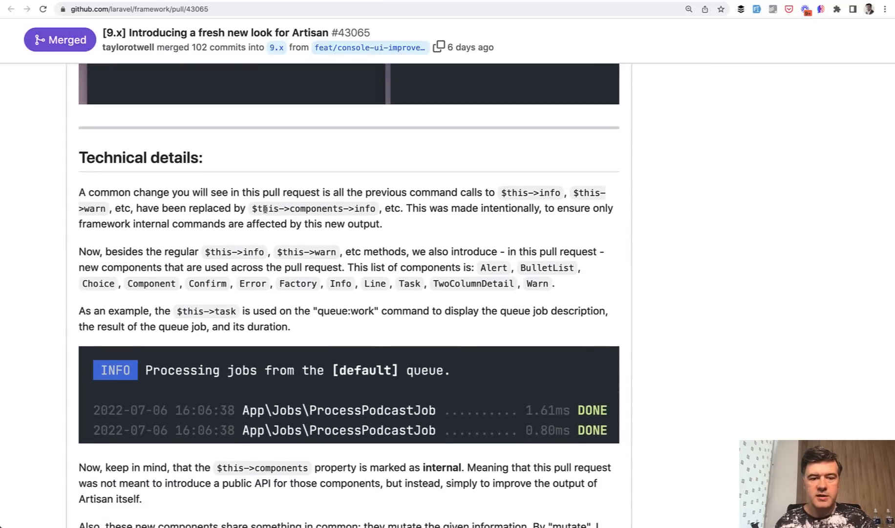
{"action": "double_click", "coordinate": [317, 208]}
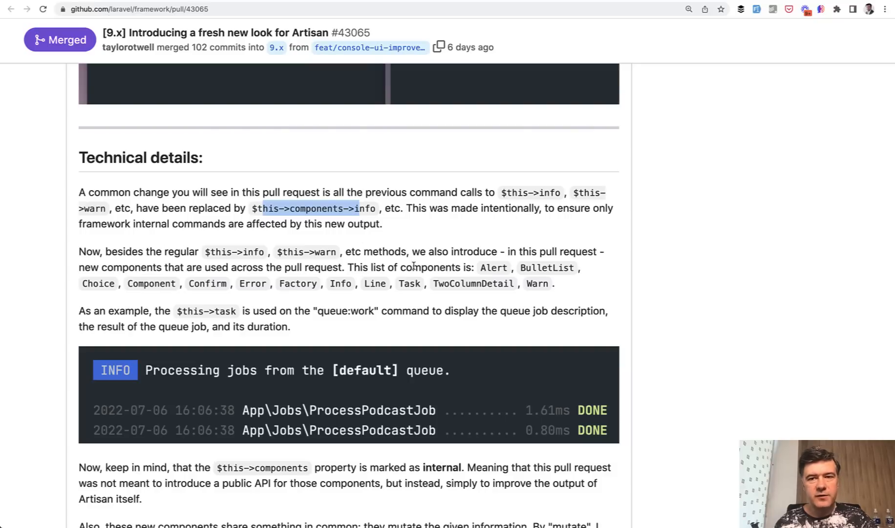
{"action": "scroll", "scroll_direction": "down", "scroll_amount": 3}
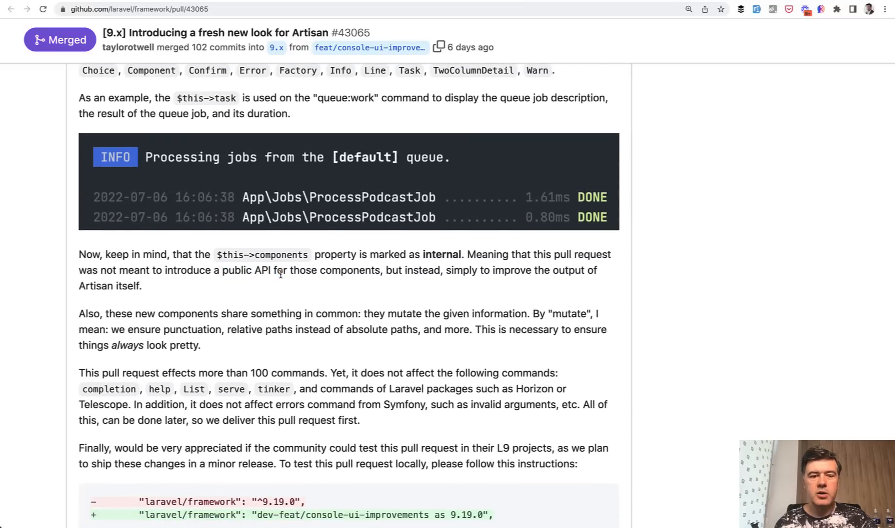
{"action": "mouse_move", "coordinate": [308, 277]}
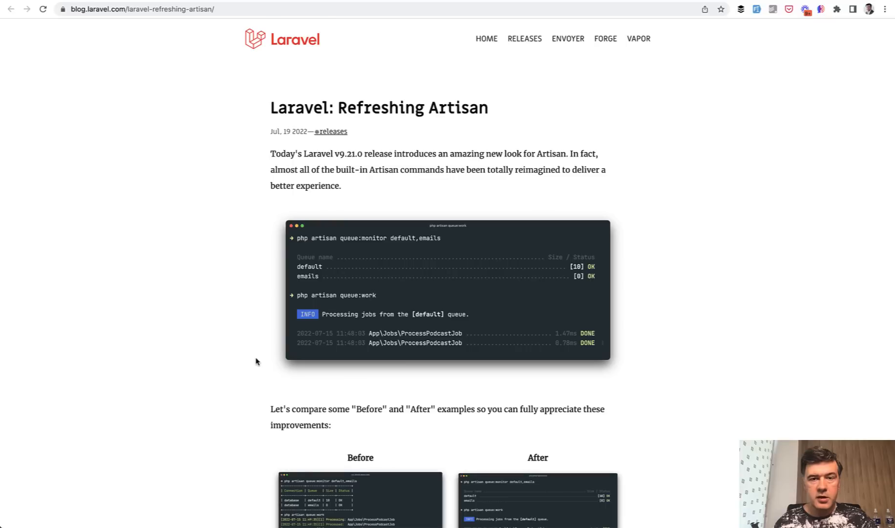
Step: Read the Refreshing Artisan post down to its closing Termwind credit
{"action": "scroll", "scroll_direction": "down", "scroll_amount": 3}
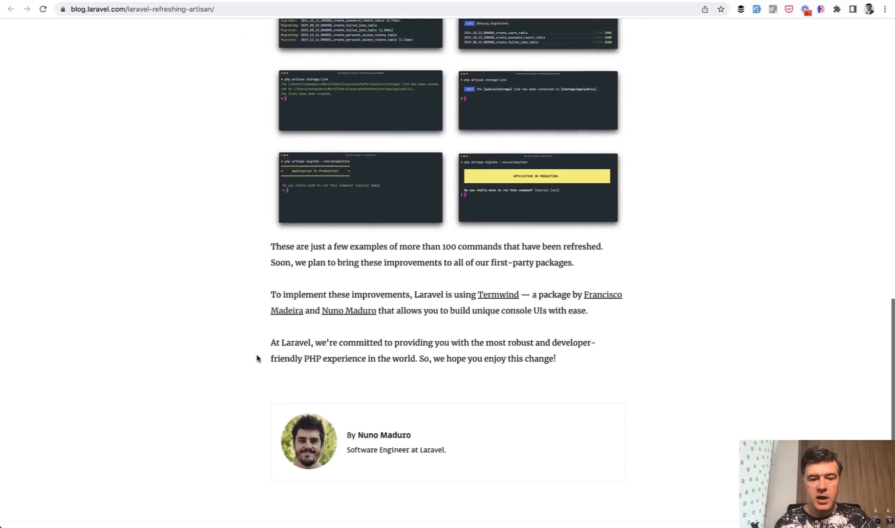
{"action": "scroll", "scroll_direction": "down", "scroll_amount": 3}
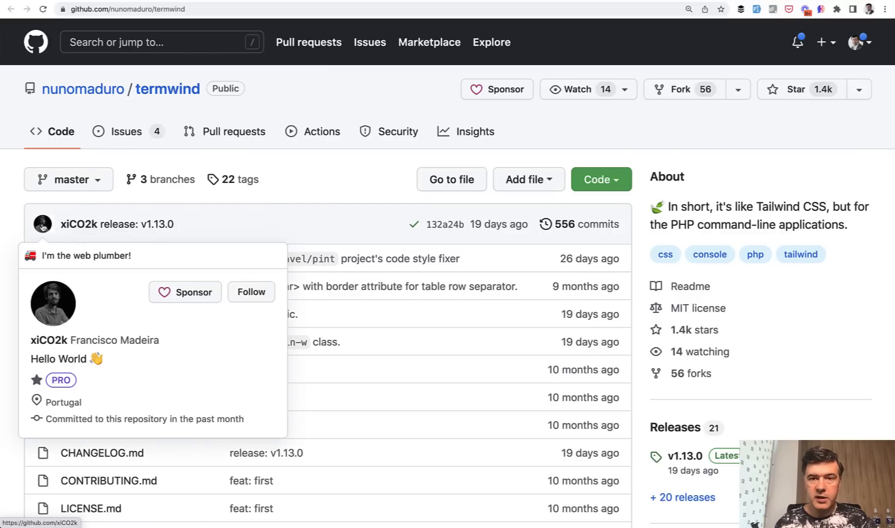
Step: Scroll the Termwind README intro and requirements, then the reopened PR #43065 down to its screenshots
{"action": "scroll", "scroll_direction": "down", "scroll_amount": 3}
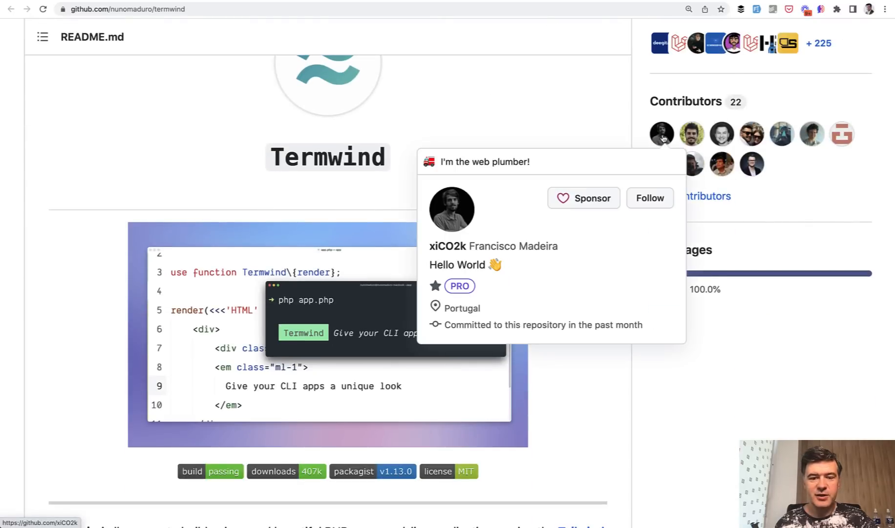
{"action": "mouse_move", "coordinate": [44, 290]}
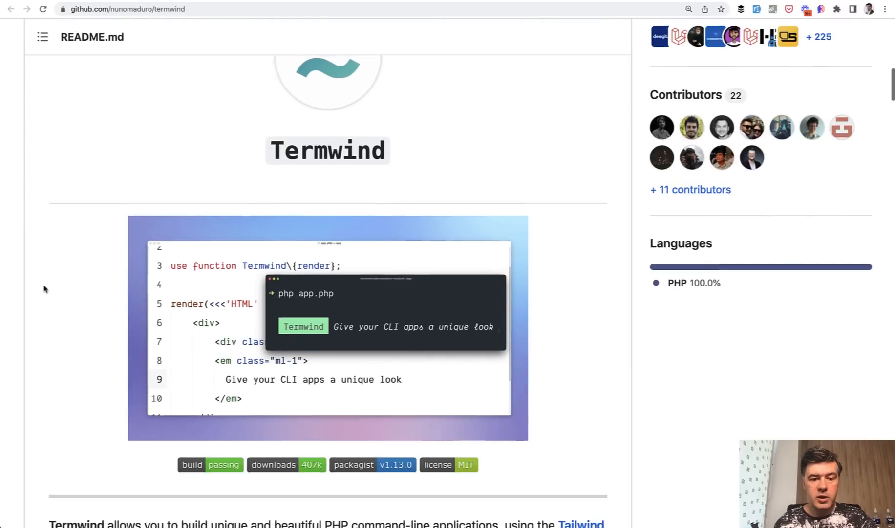
{"action": "scroll", "scroll_direction": "down", "scroll_amount": 3}
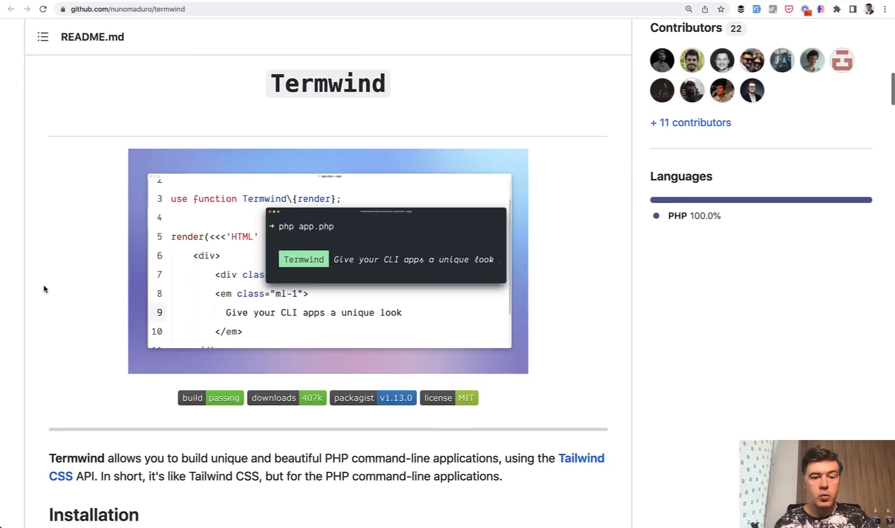
{"action": "scroll", "scroll_direction": "down", "scroll_amount": 3}
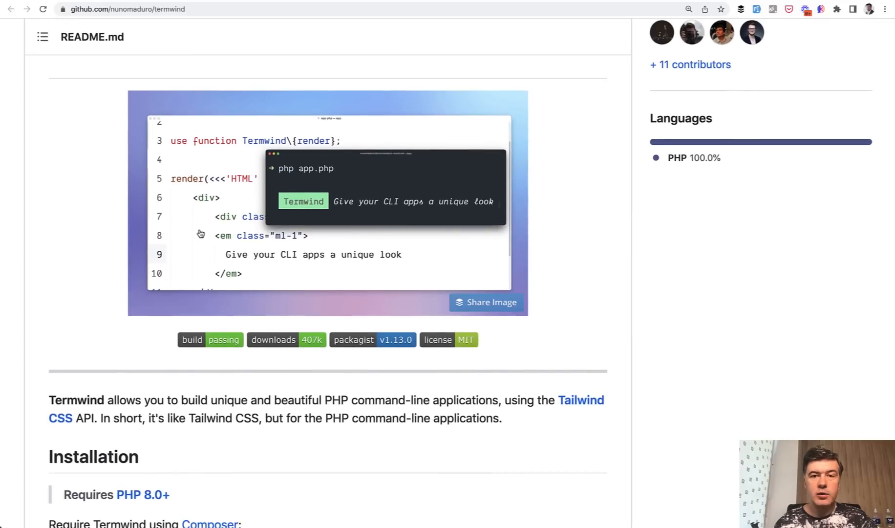
{"action": "mouse_move", "coordinate": [218, 245]}
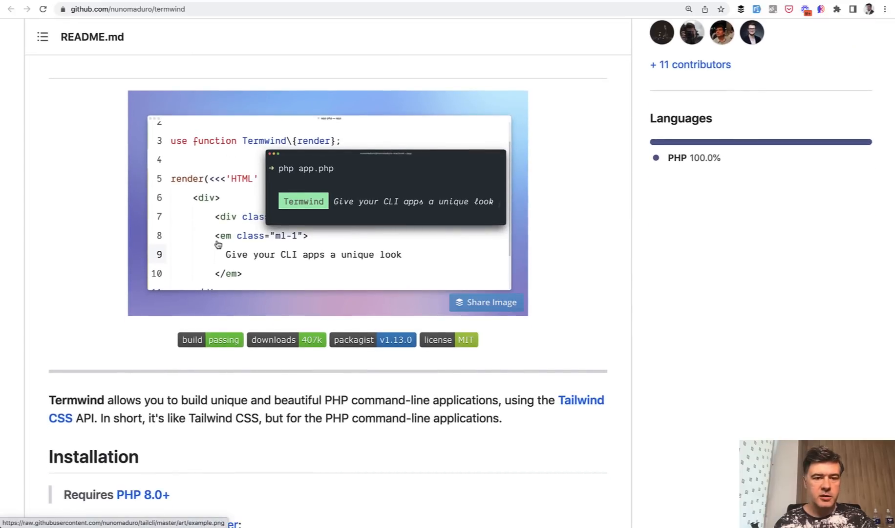
{"action": "scroll", "scroll_direction": "down", "scroll_amount": 3}
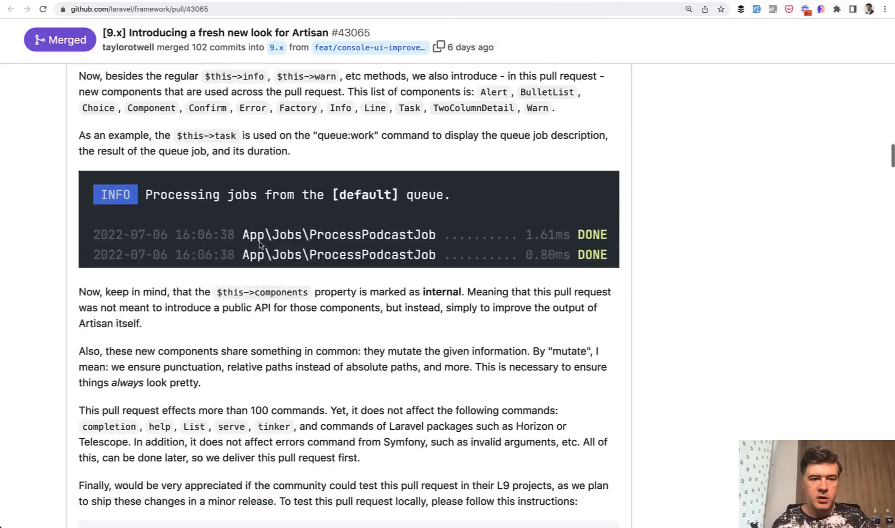
{"action": "scroll", "scroll_direction": "down", "scroll_amount": 3}
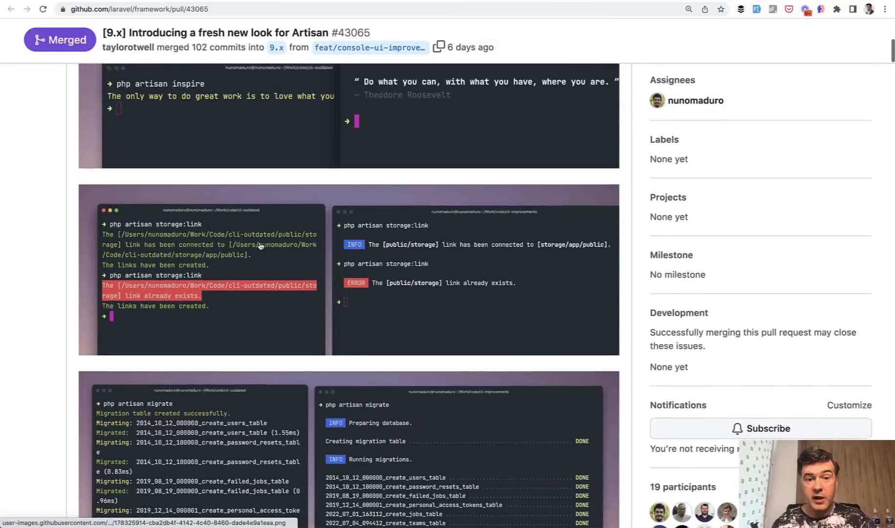